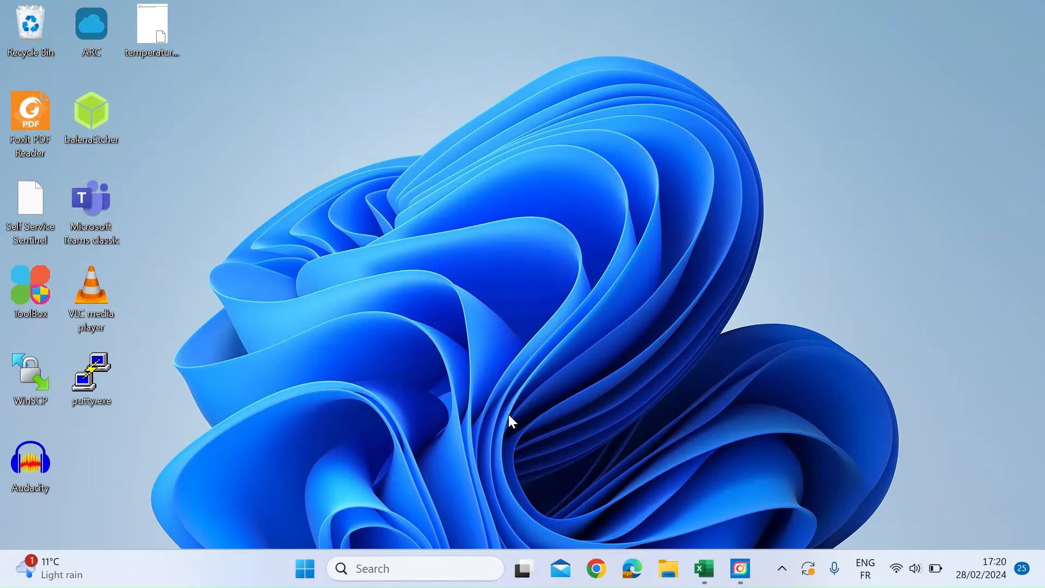
{"action": "mouse_move", "coordinate": [411, 345]}
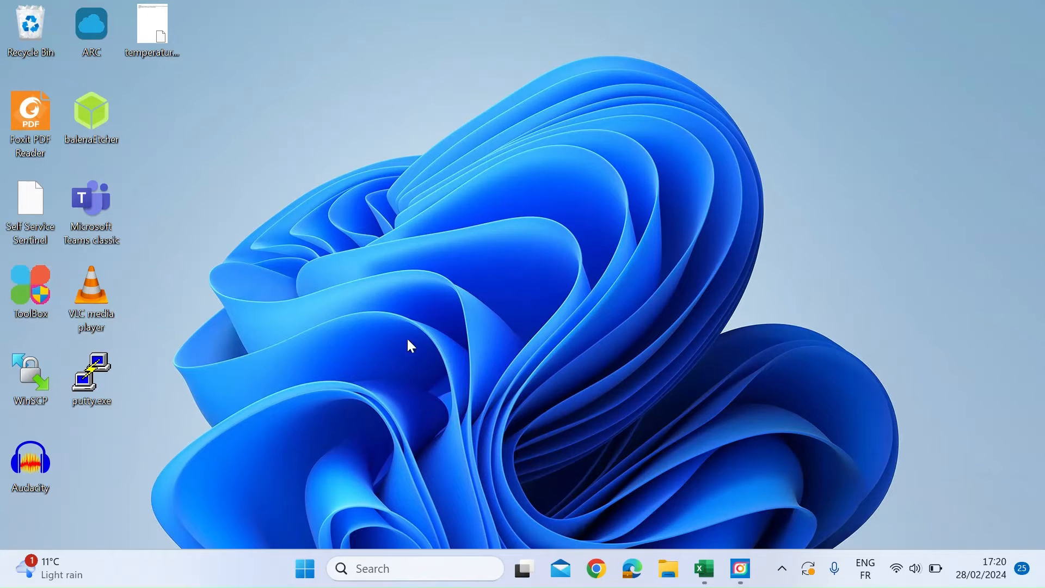
{"action": "mouse_move", "coordinate": [415, 430]}
{"action": "type", "text": "notep"}
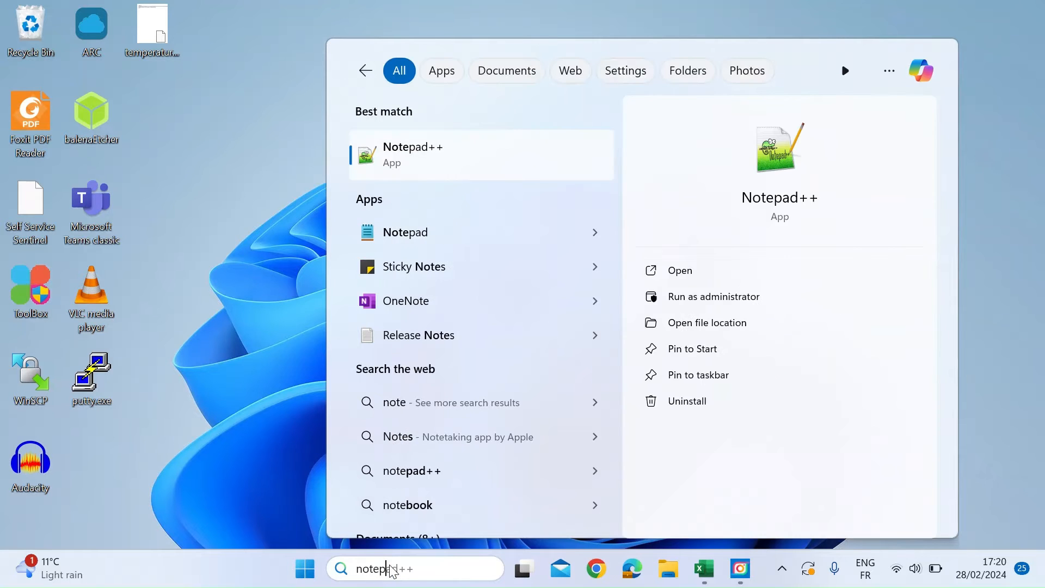
- Launch Notepad from the Windows Search results
{"action": "key", "text": "Backspace"}
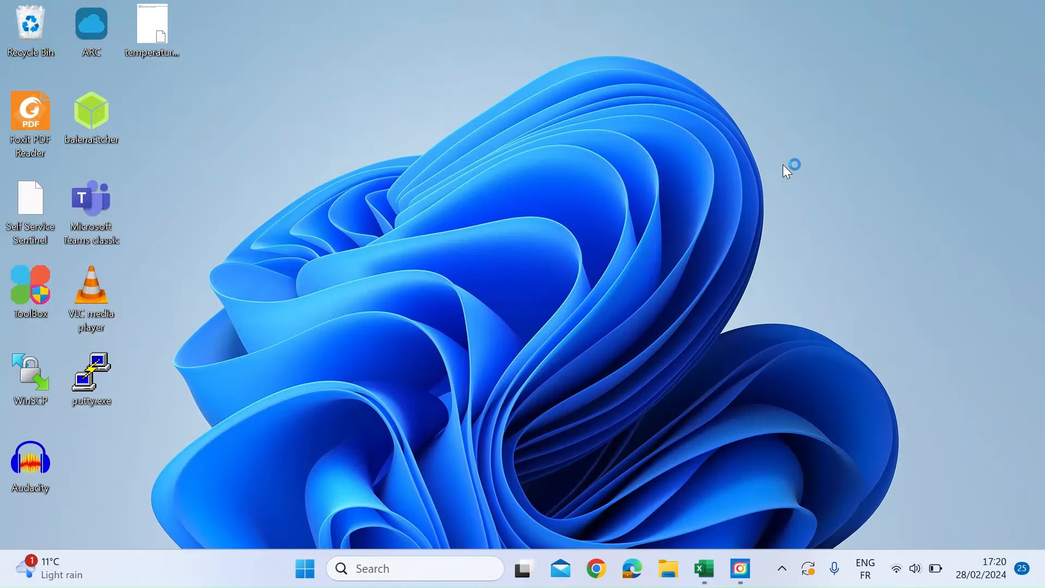
- Open temperature.bat containing the wmic ThermalZoneTemperature script ending with pause, and show the File menu
{"action": "double_click", "coordinate": [151, 23]}
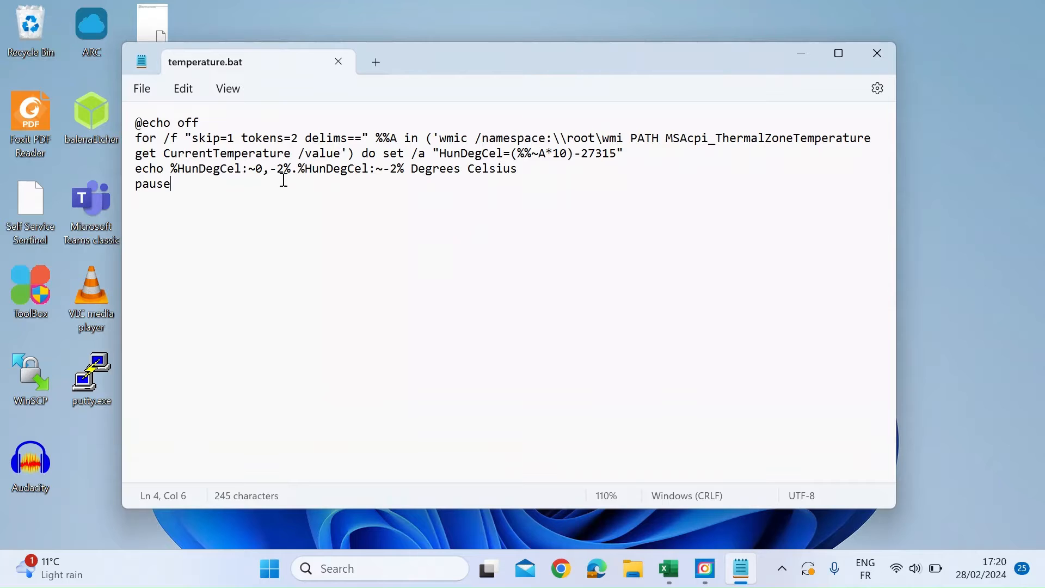
{"action": "mouse_move", "coordinate": [224, 167]}
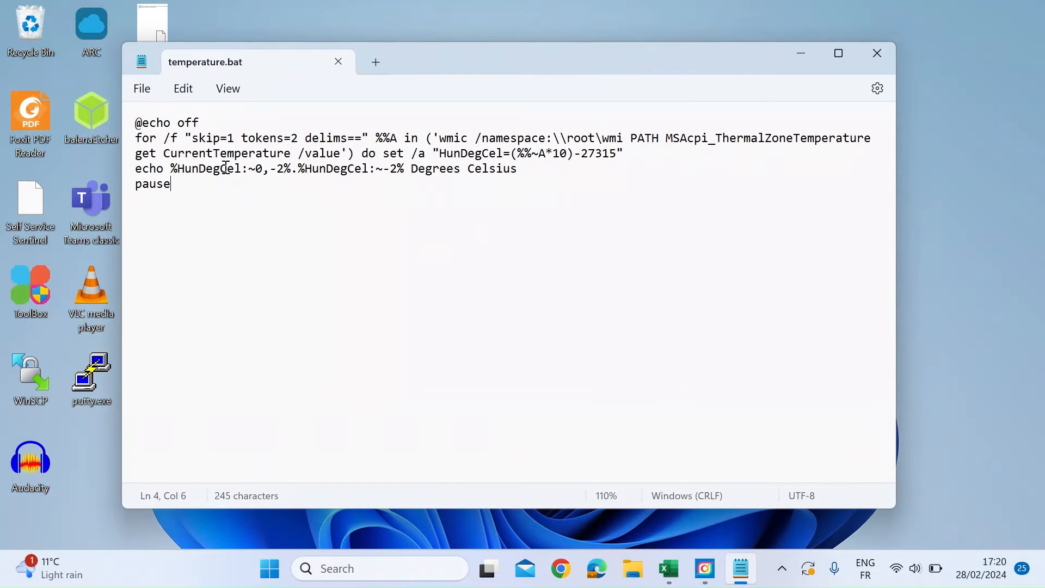
{"action": "mouse_move", "coordinate": [331, 238]}
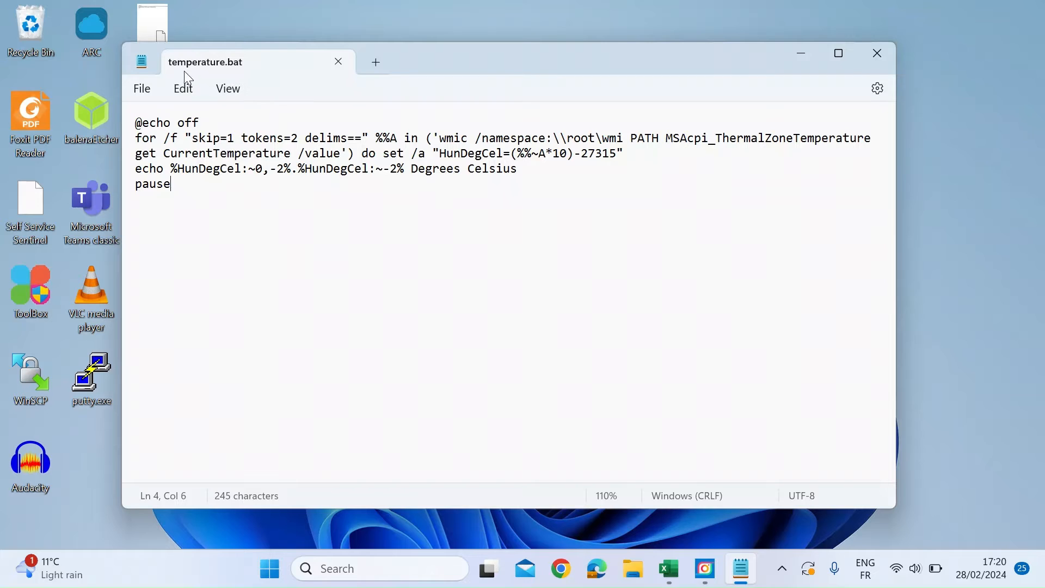
{"action": "mouse_move", "coordinate": [205, 61]}
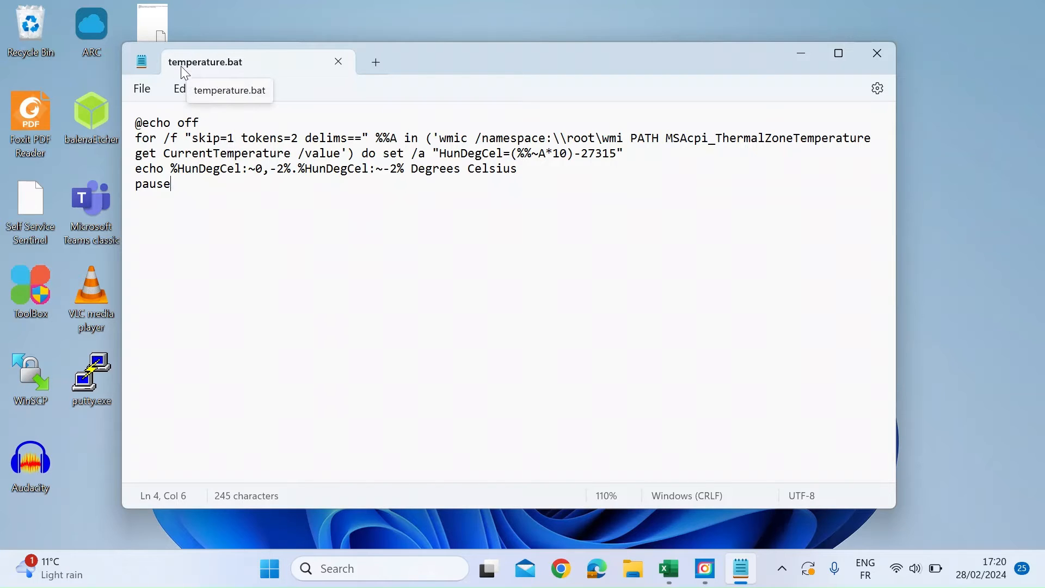
{"action": "mouse_move", "coordinate": [250, 73]}
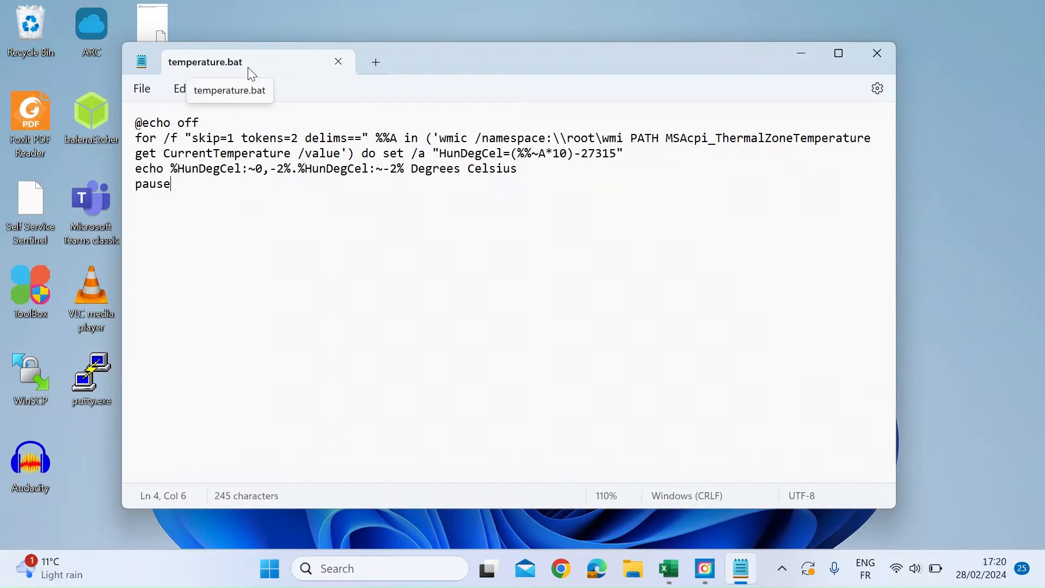
{"action": "left_click", "coordinate": [142, 88]}
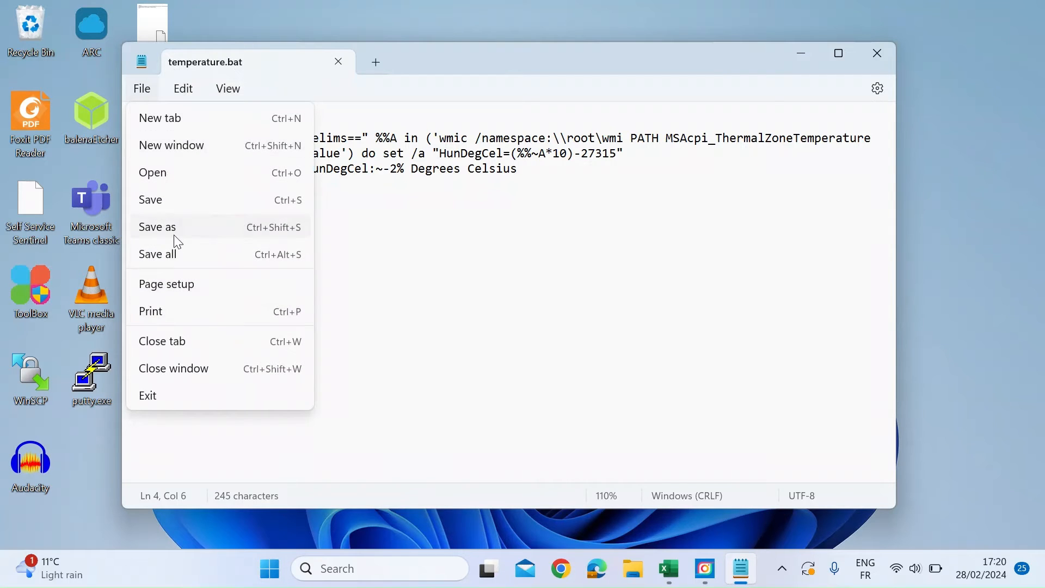
{"action": "left_click", "coordinate": [157, 227]}
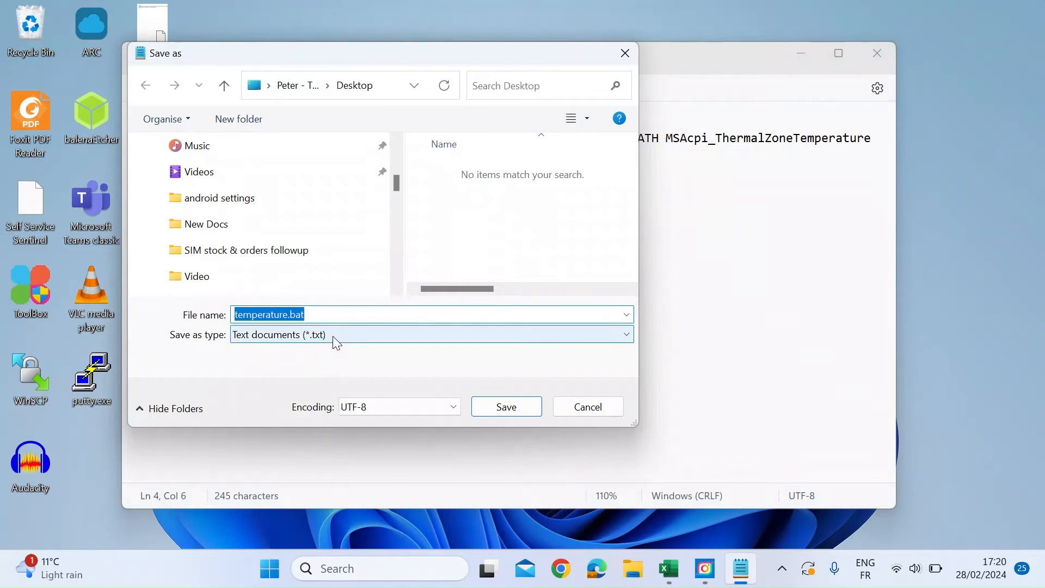
{"action": "left_click", "coordinate": [292, 314]}
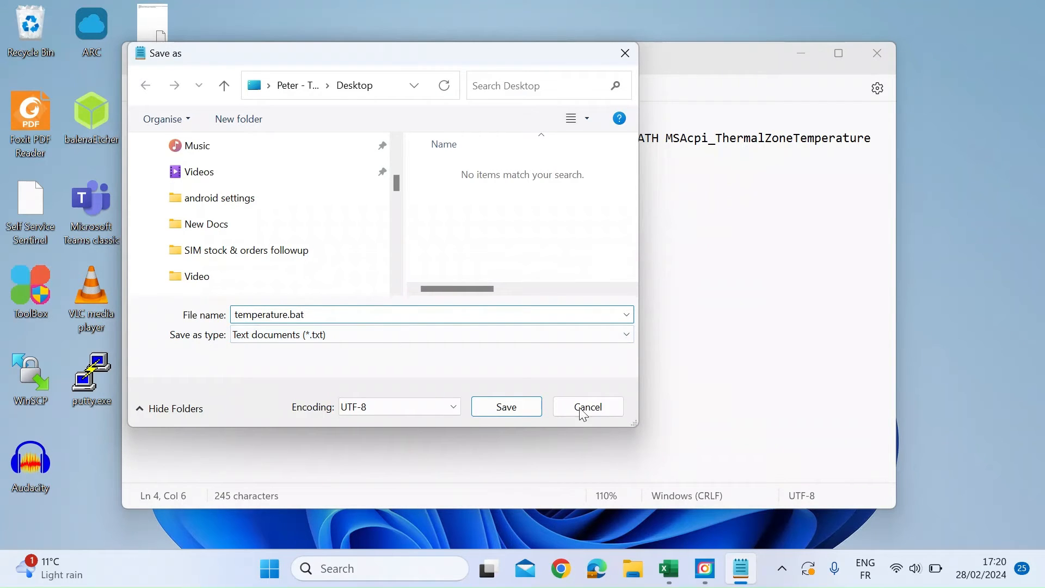
{"action": "left_click", "coordinate": [587, 406]}
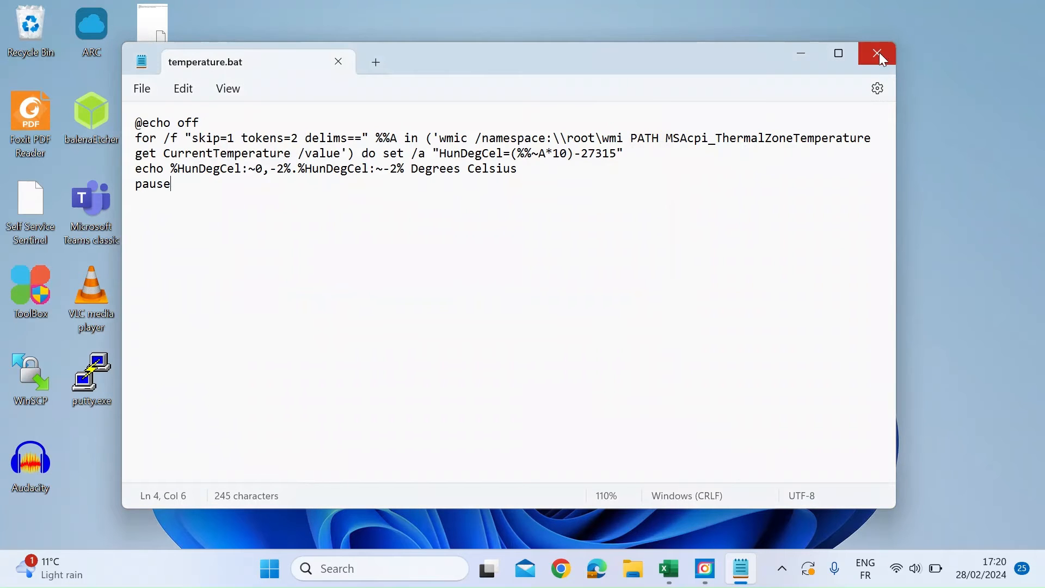
- Close Notepad and run temperature.bat from the desktop as administrator
{"action": "left_click", "coordinate": [878, 53]}
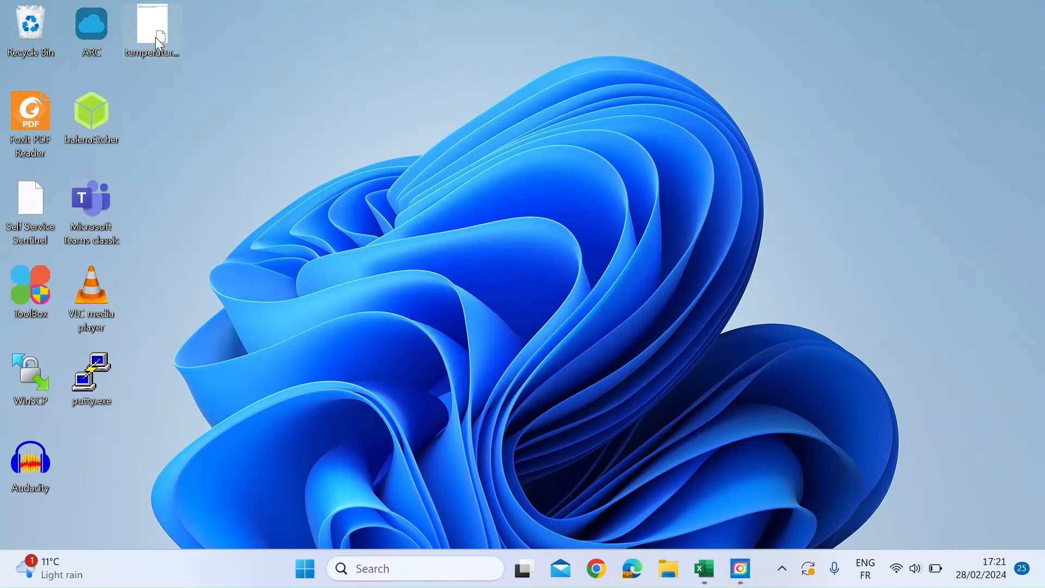
{"action": "right_click", "coordinate": [151, 26]}
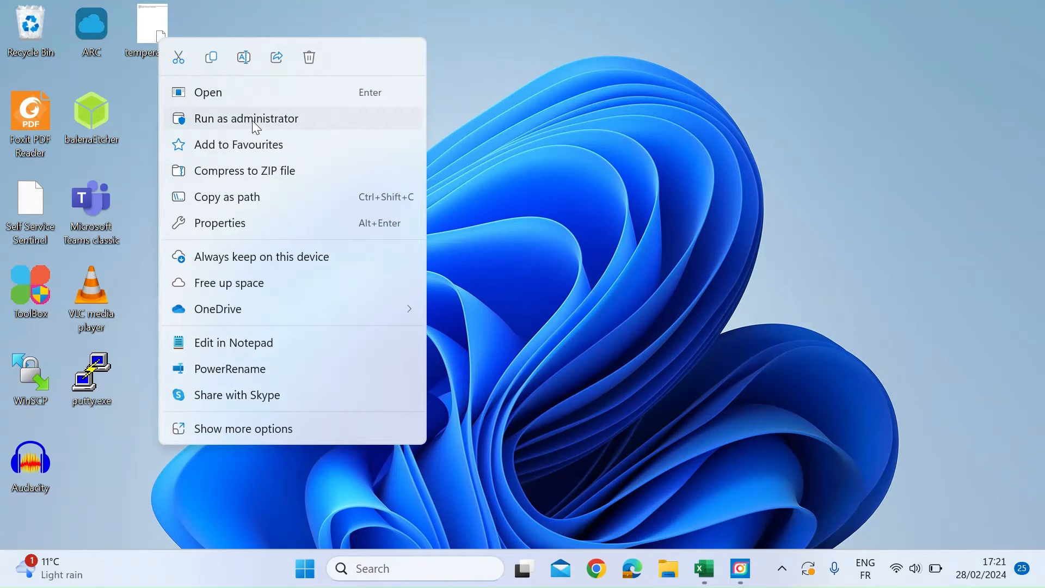
{"action": "left_click", "coordinate": [246, 118]}
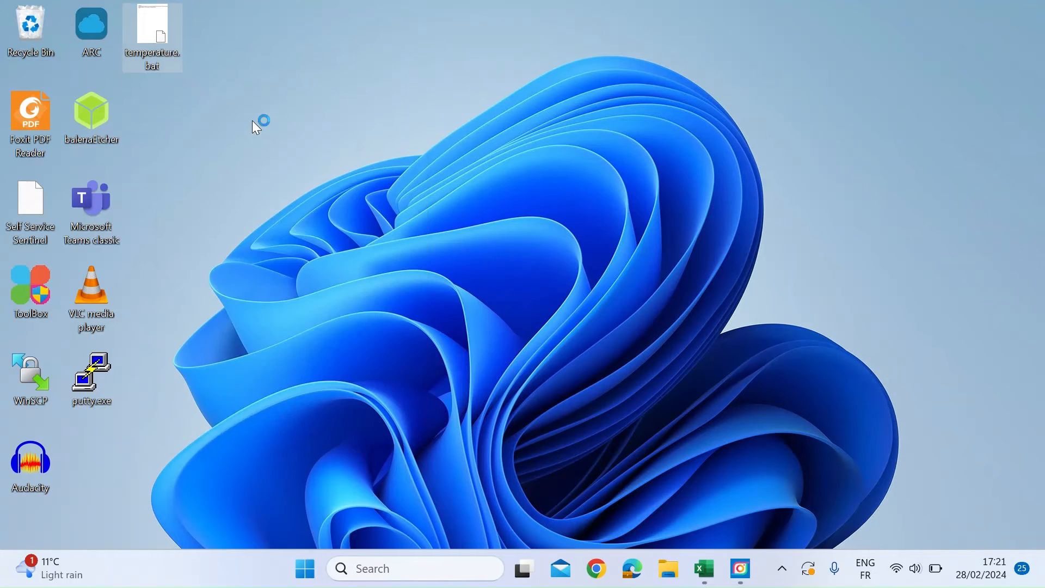
- Run the script so the cmd window shows 33.05 Degrees Celsius
{"action": "double_click", "coordinate": [152, 30]}
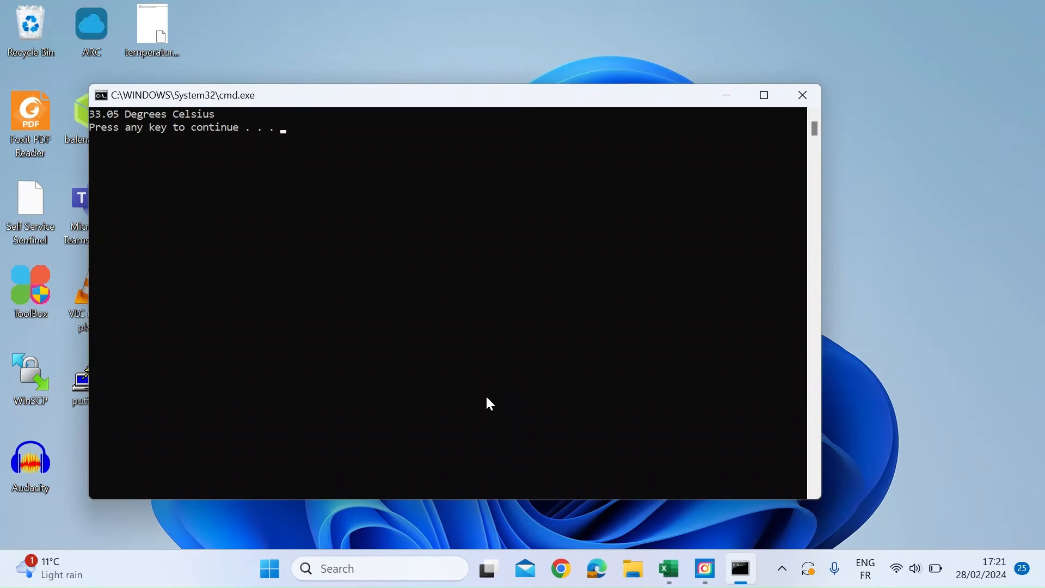
{"action": "mouse_move", "coordinate": [443, 104]}
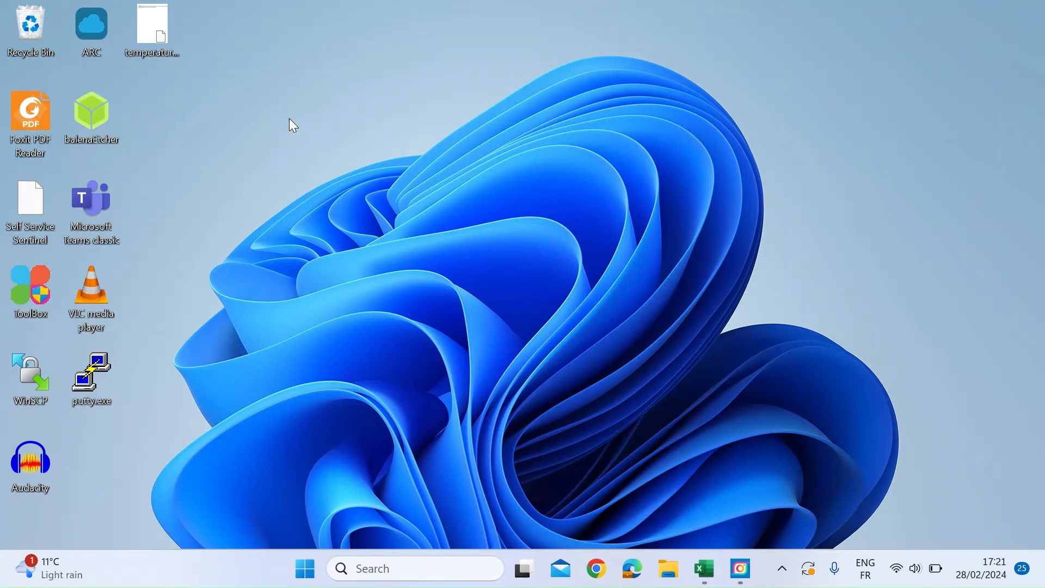
- Show the context menu for temperature.bat on the desktop
{"action": "right_click", "coordinate": [151, 26]}
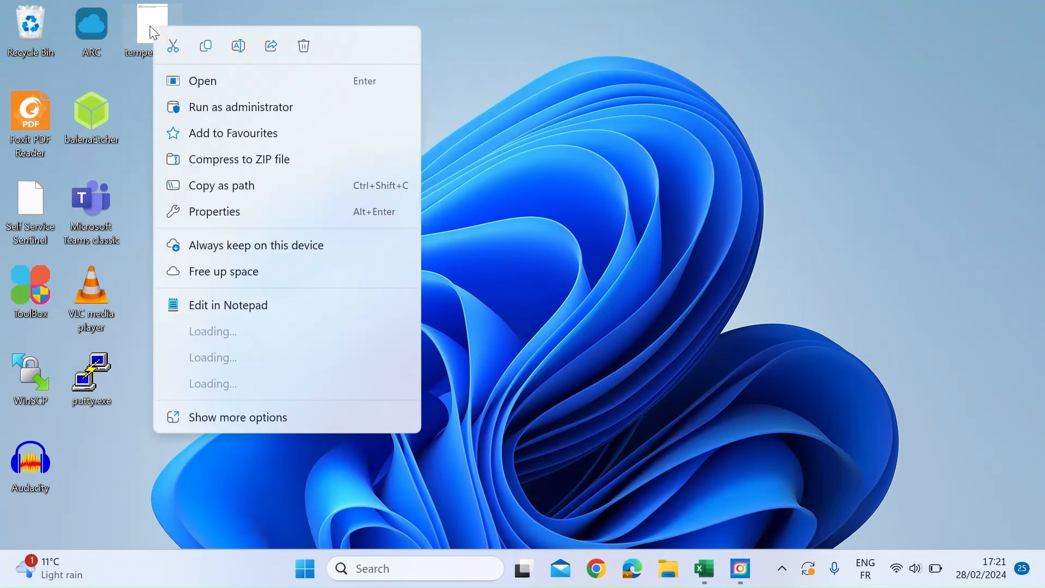